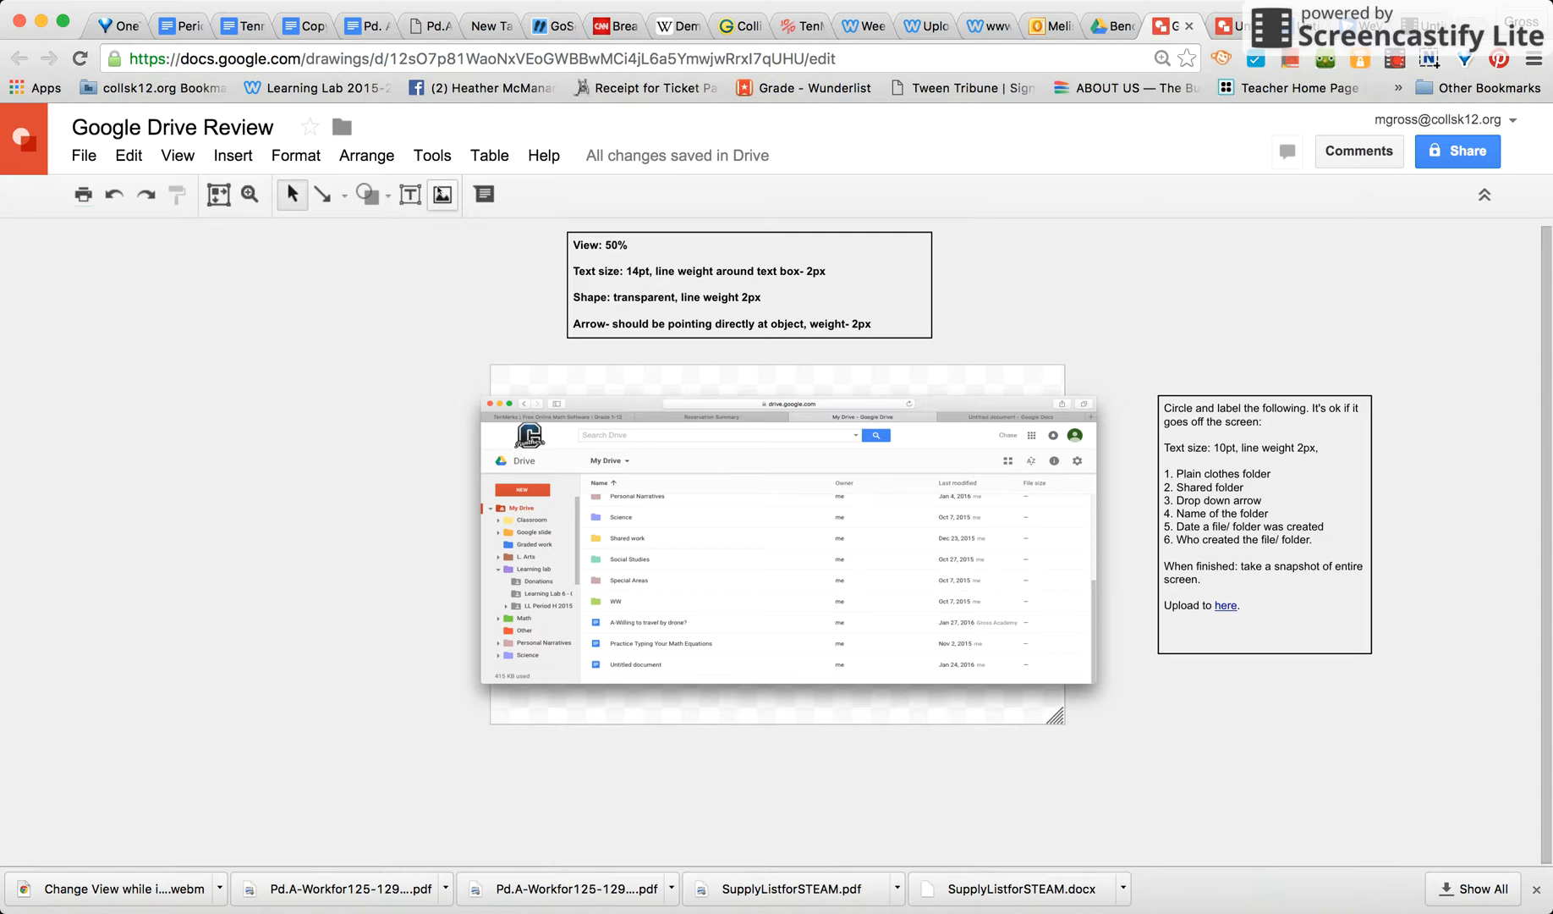
- Select the Drive screenshot, then choose Arrow from the Line tool's list
left_click(788, 540)
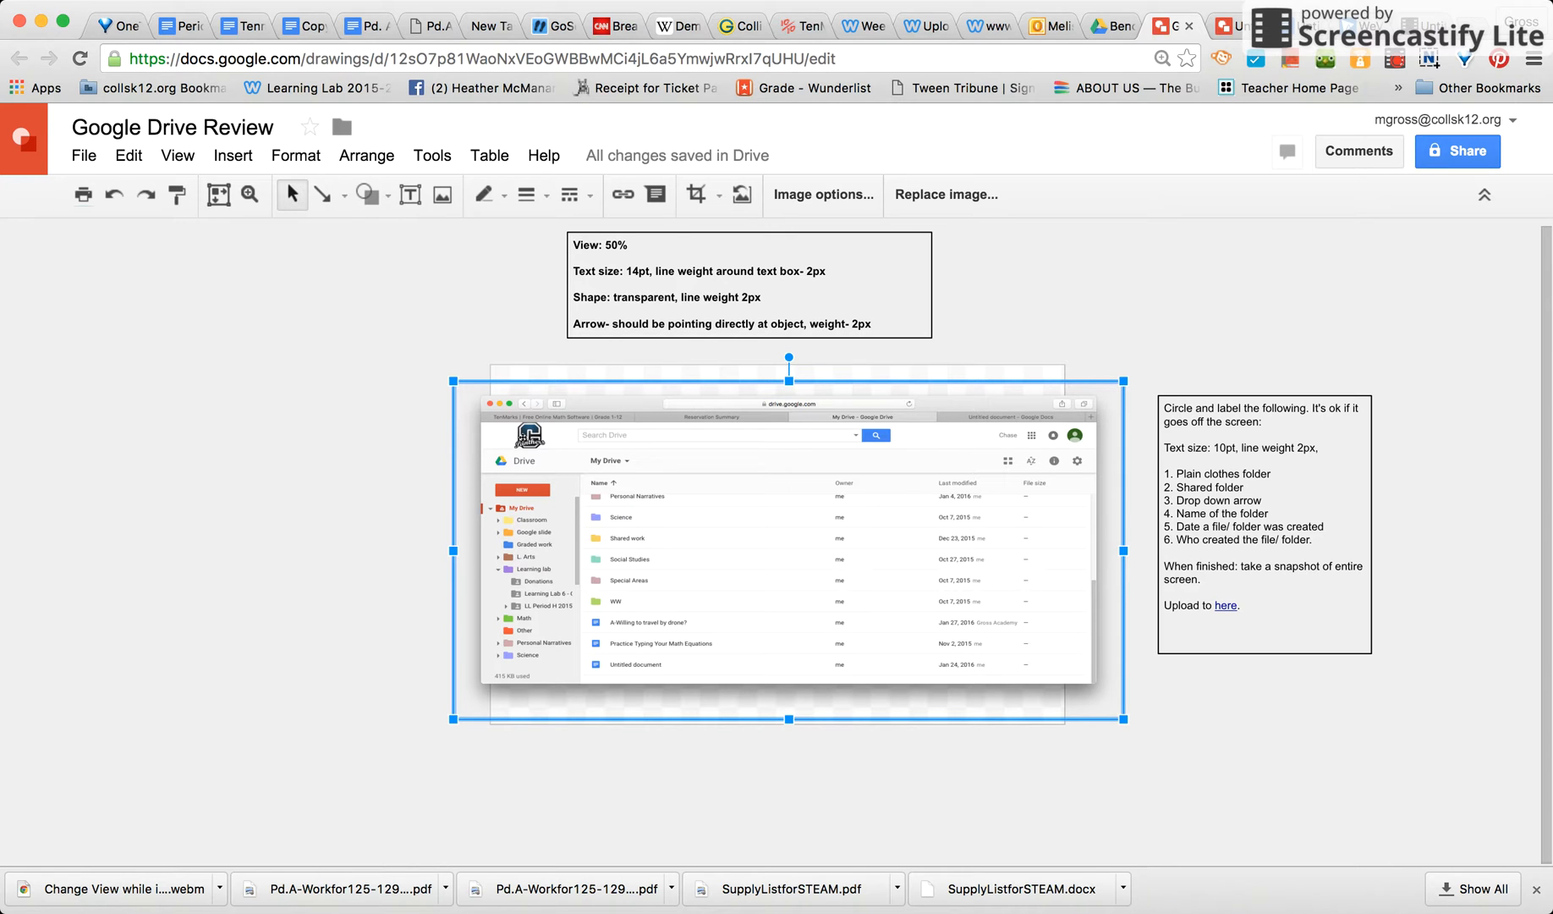
left_click(340, 195)
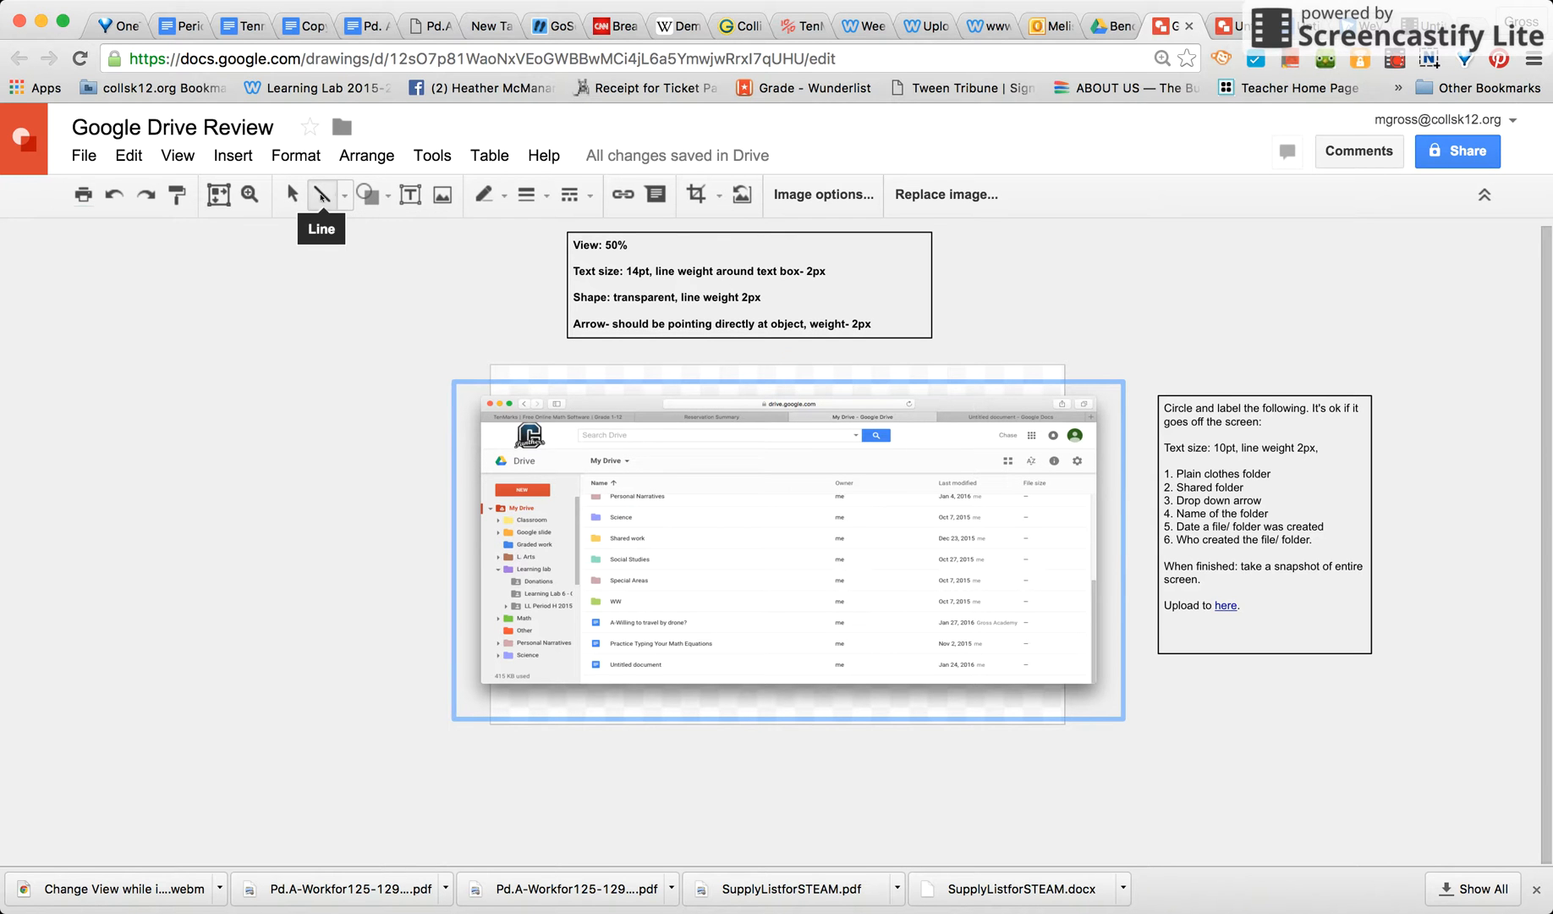
left_click(344, 195)
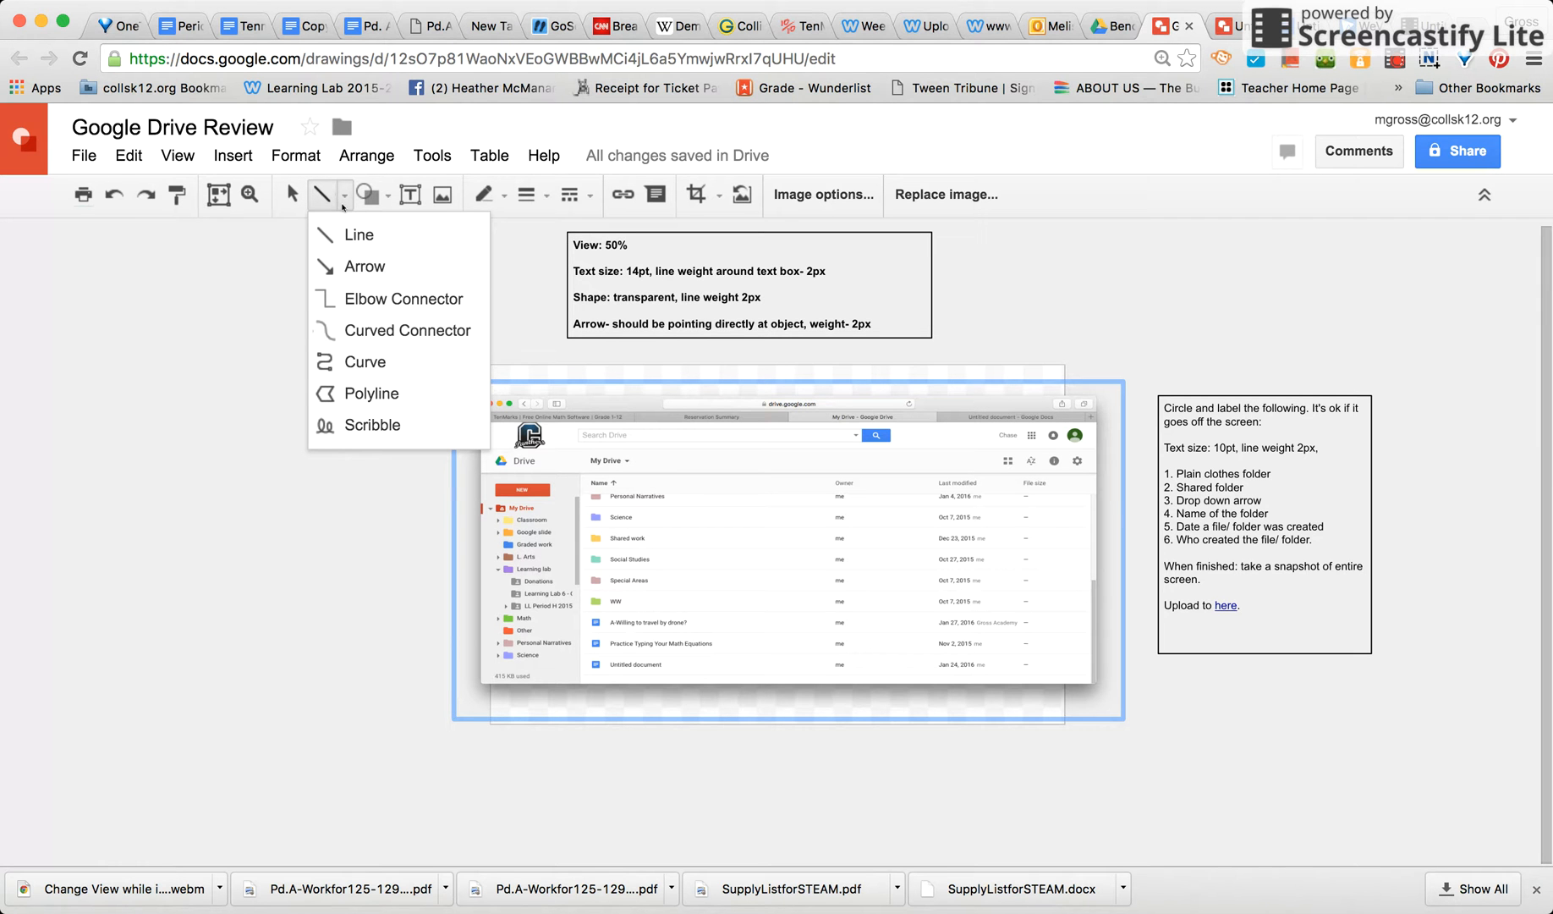
mouse_move(364, 265)
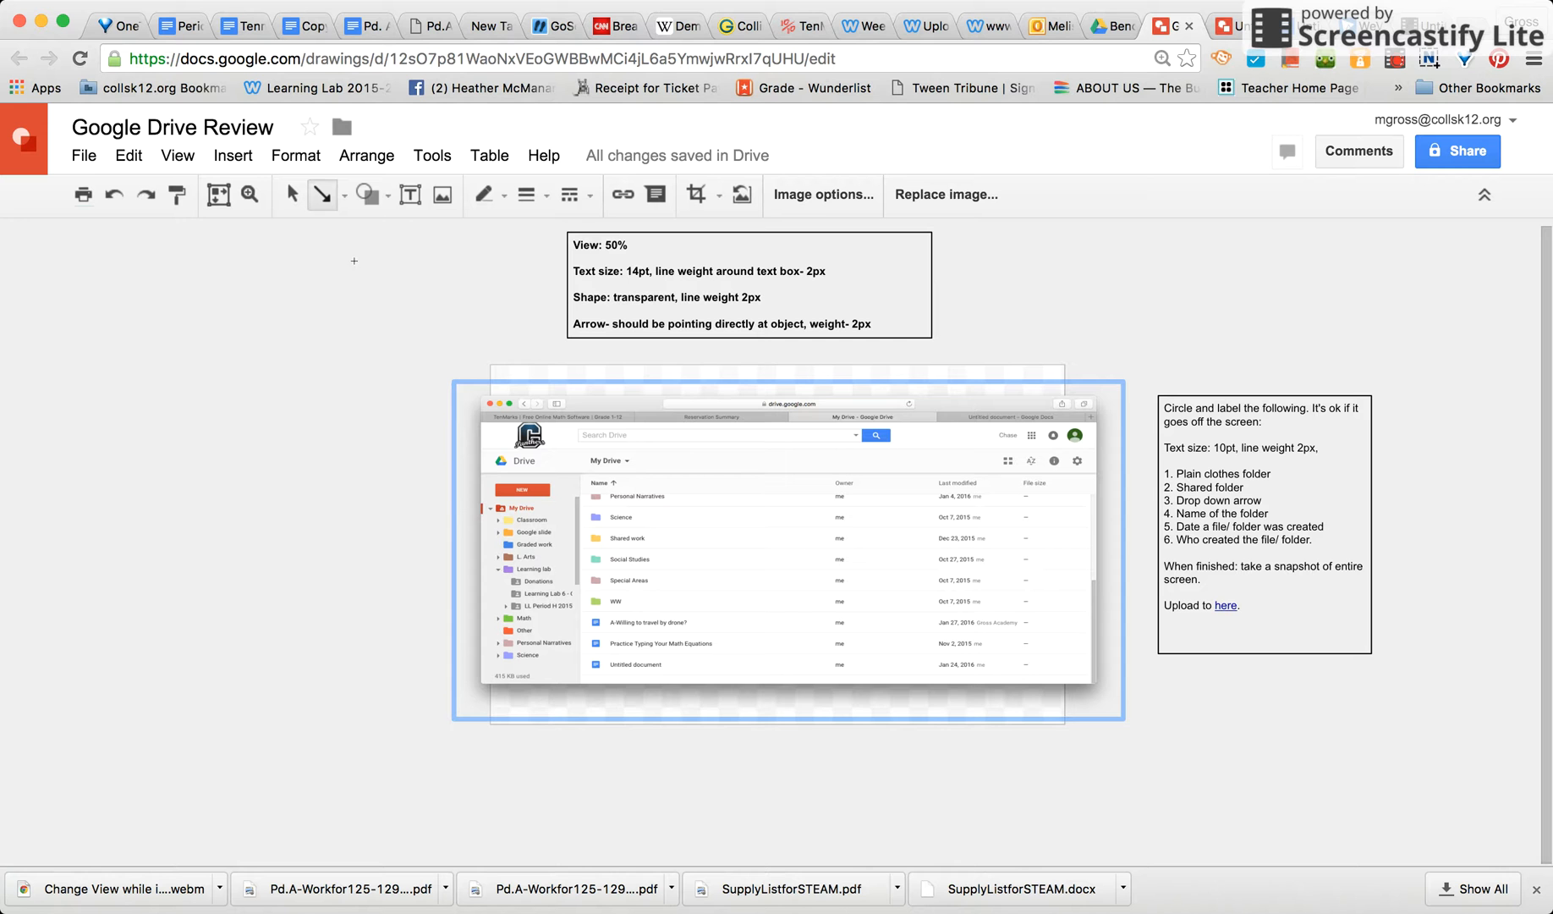
mouse_move(318, 342)
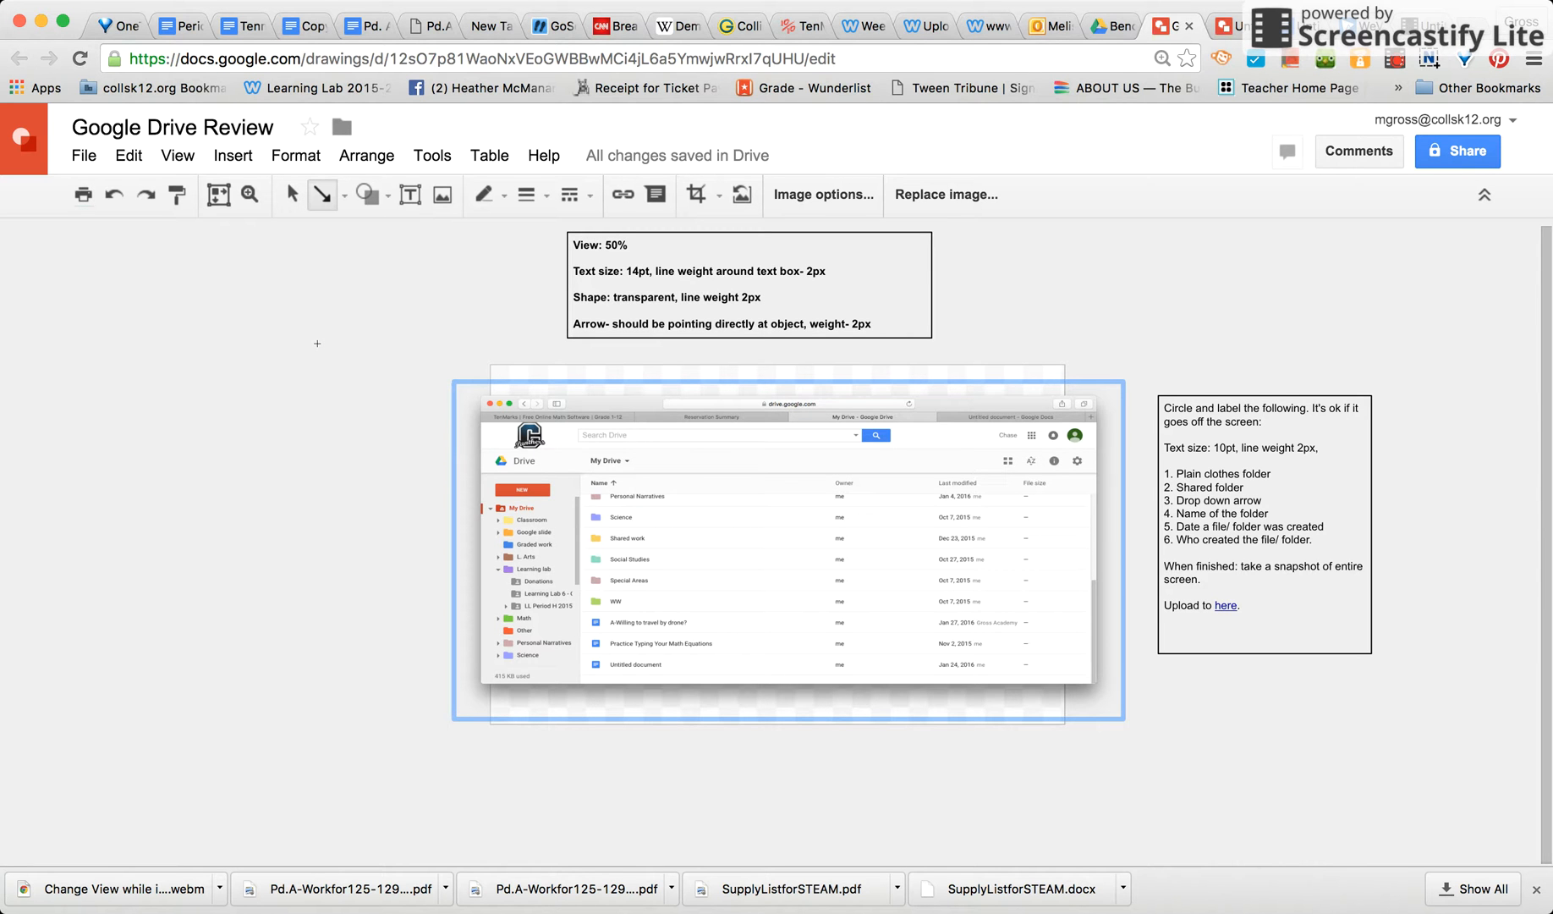
mouse_move(242, 331)
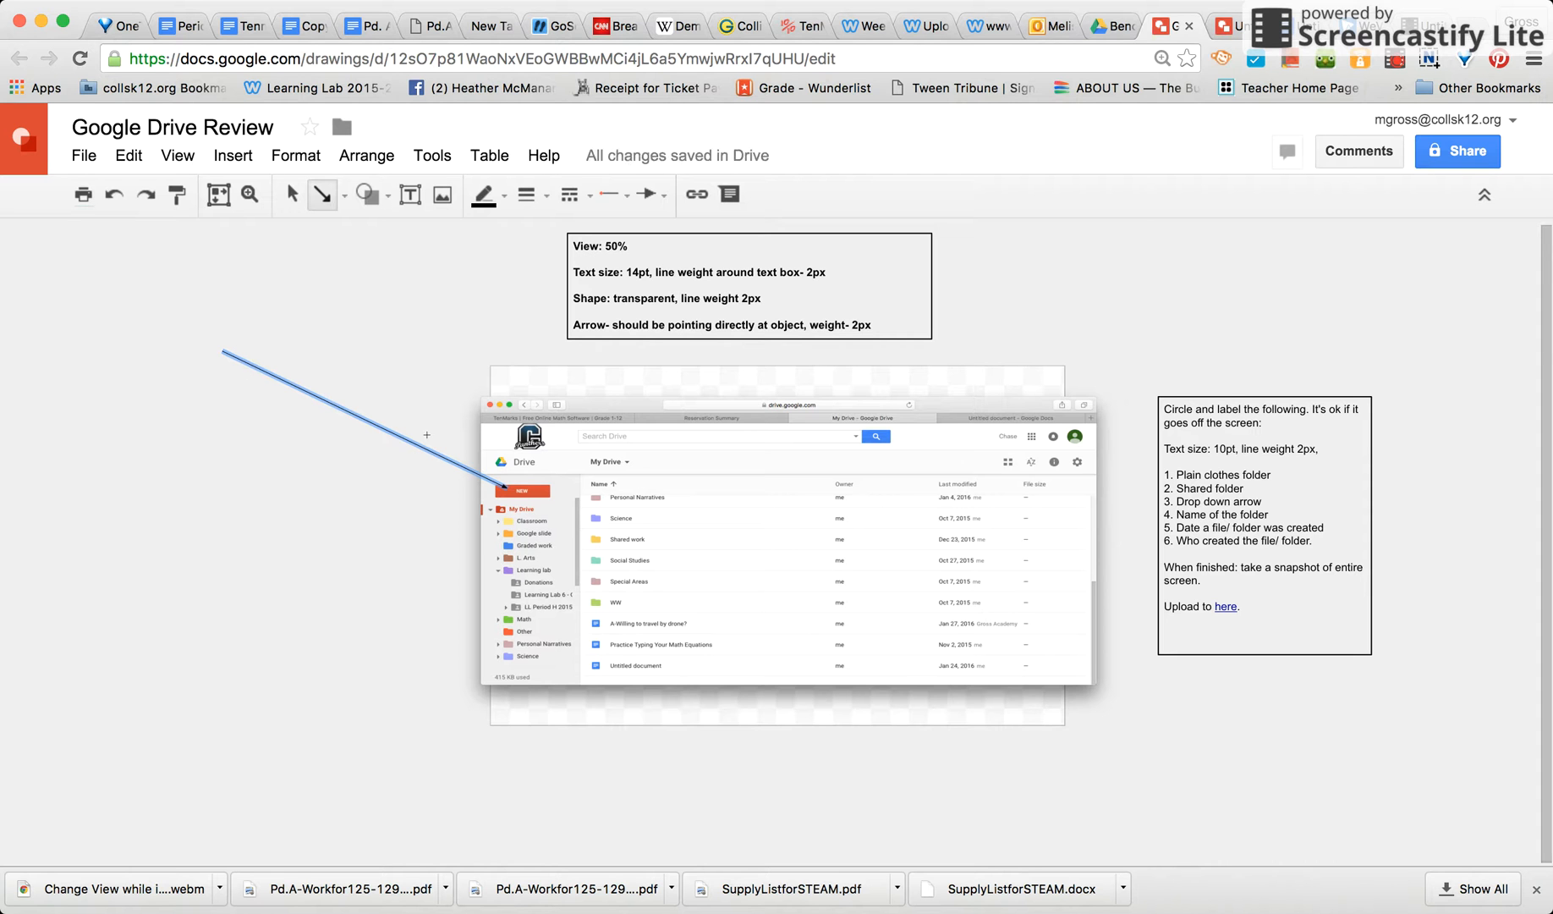
- Drag an arrow from the upper-left canvas to the NEW button in the screenshot
left_click(789, 543)
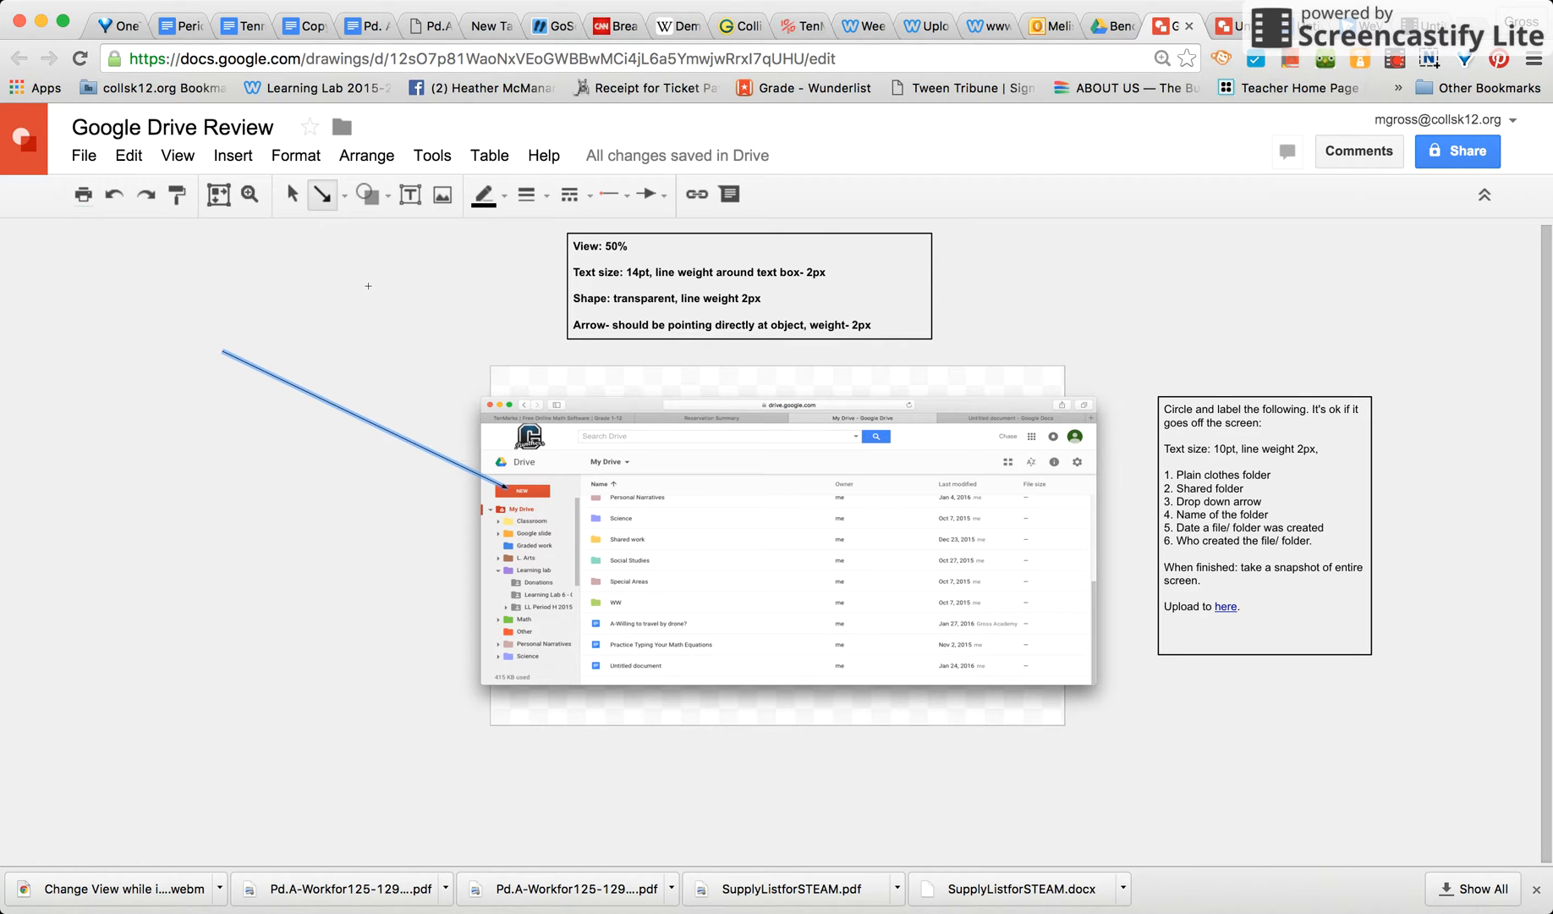
mouse_move(525, 195)
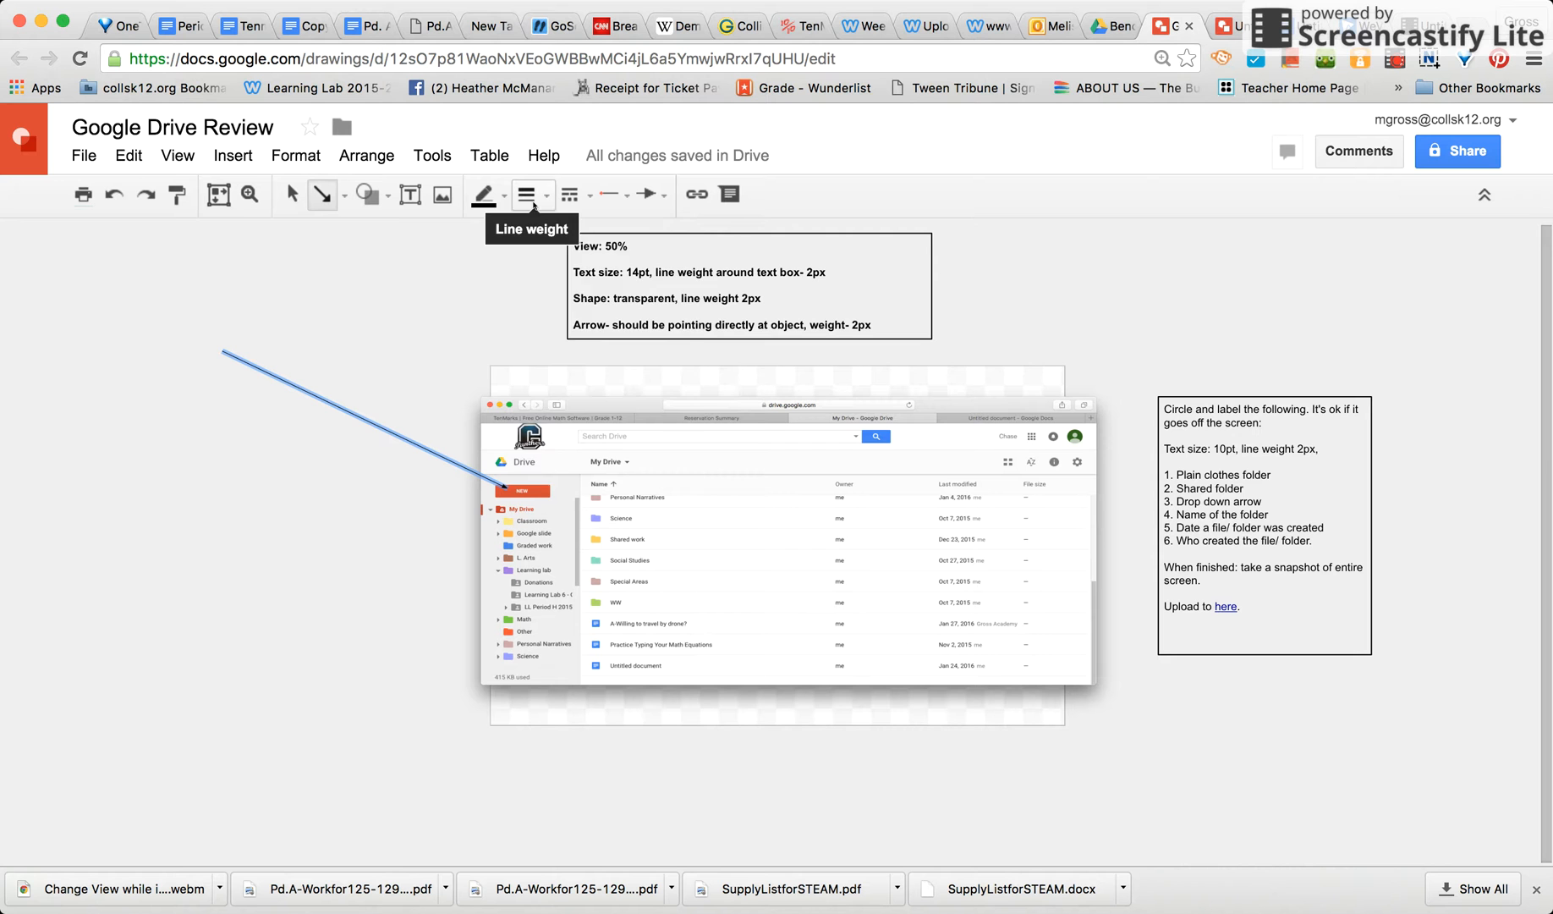
- Give the arrow a heavier line weight and deselect it
left_click(533, 195)
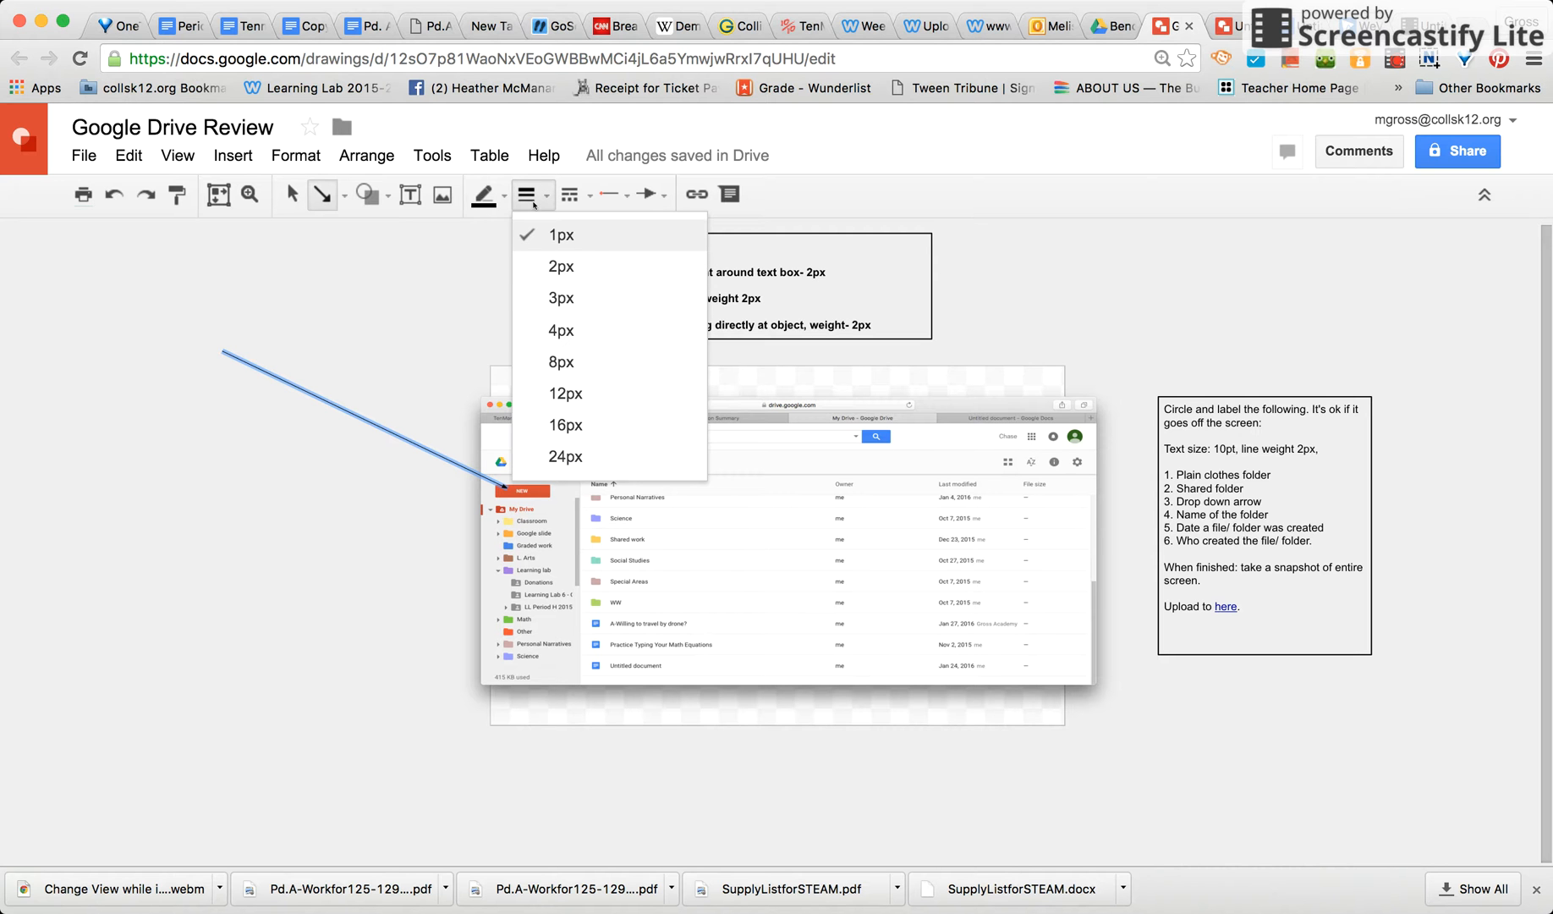
mouse_move(561, 265)
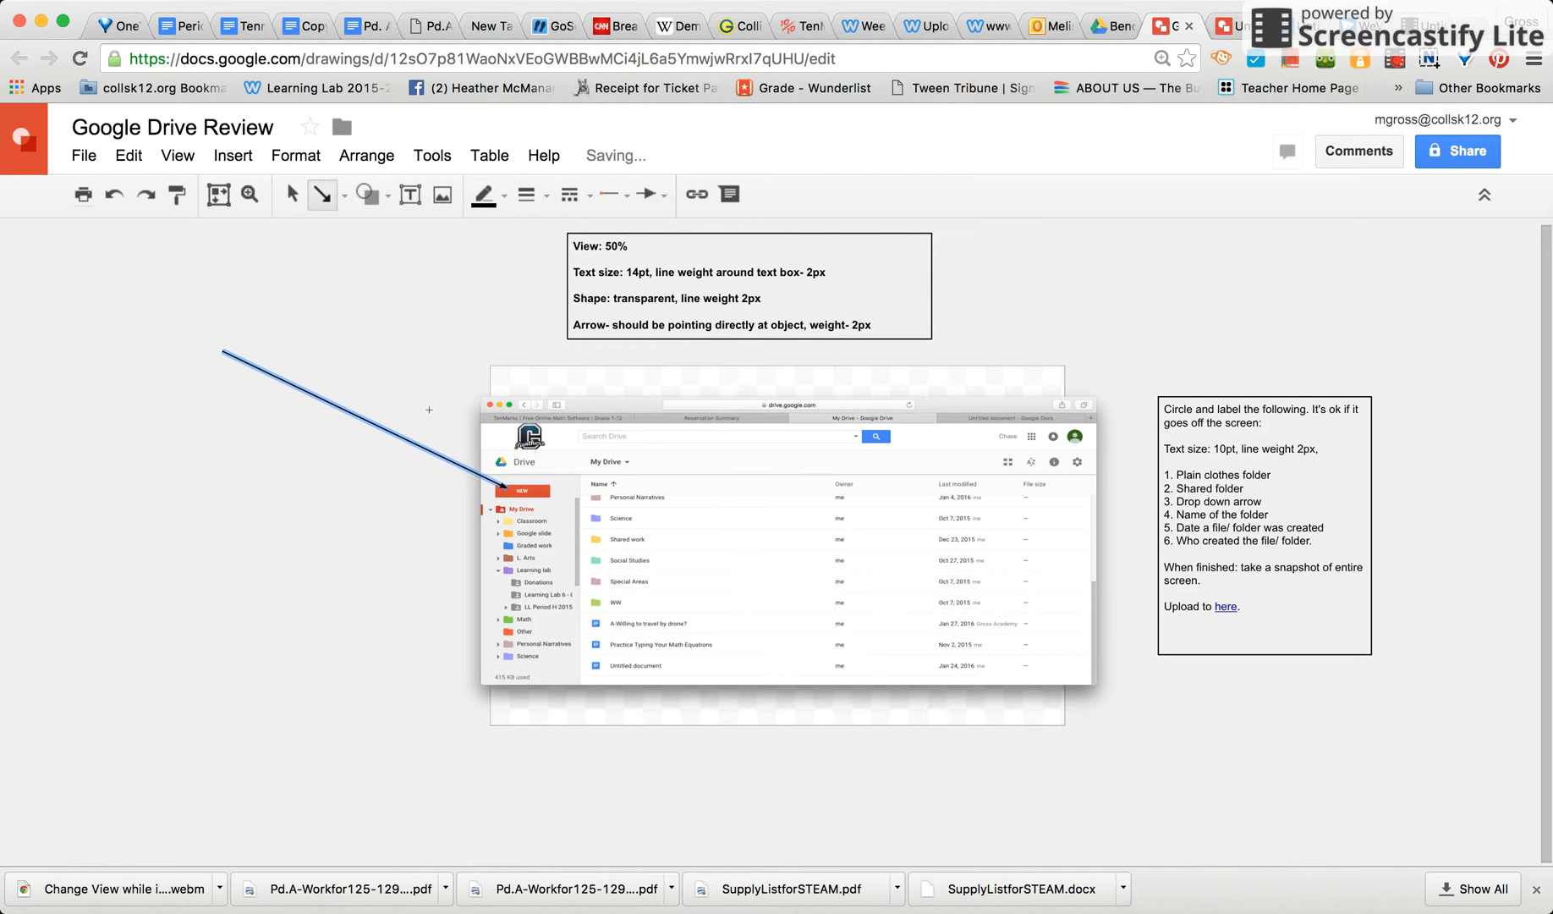
left_click(748, 285)
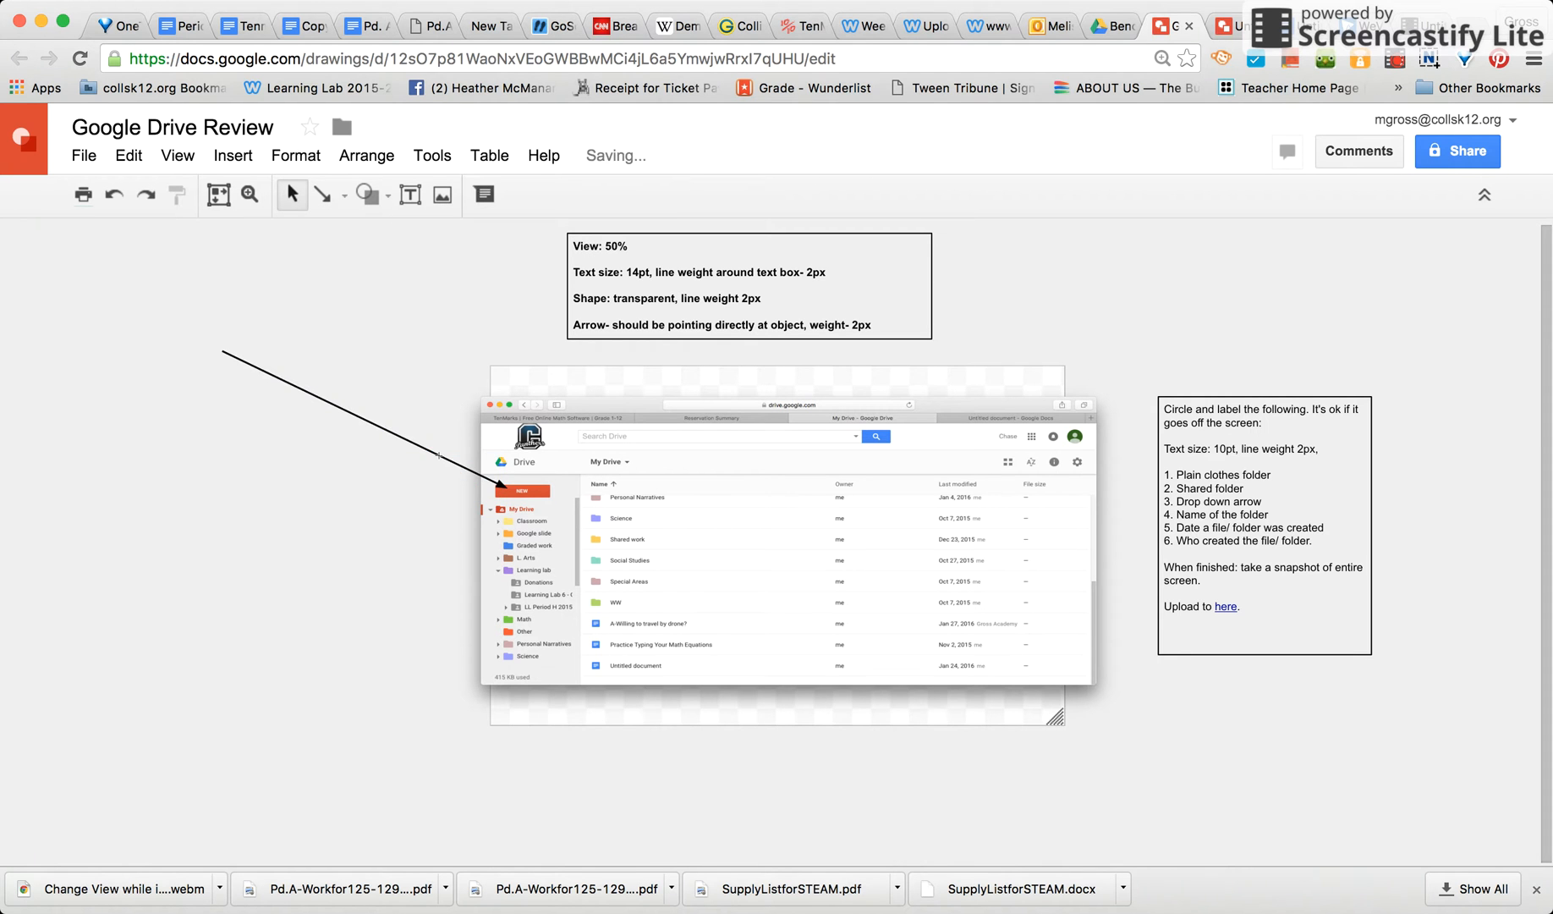
- Reselect the thick arrow and shorten it, moving its tail nearer the screenshot
left_click(366, 417)
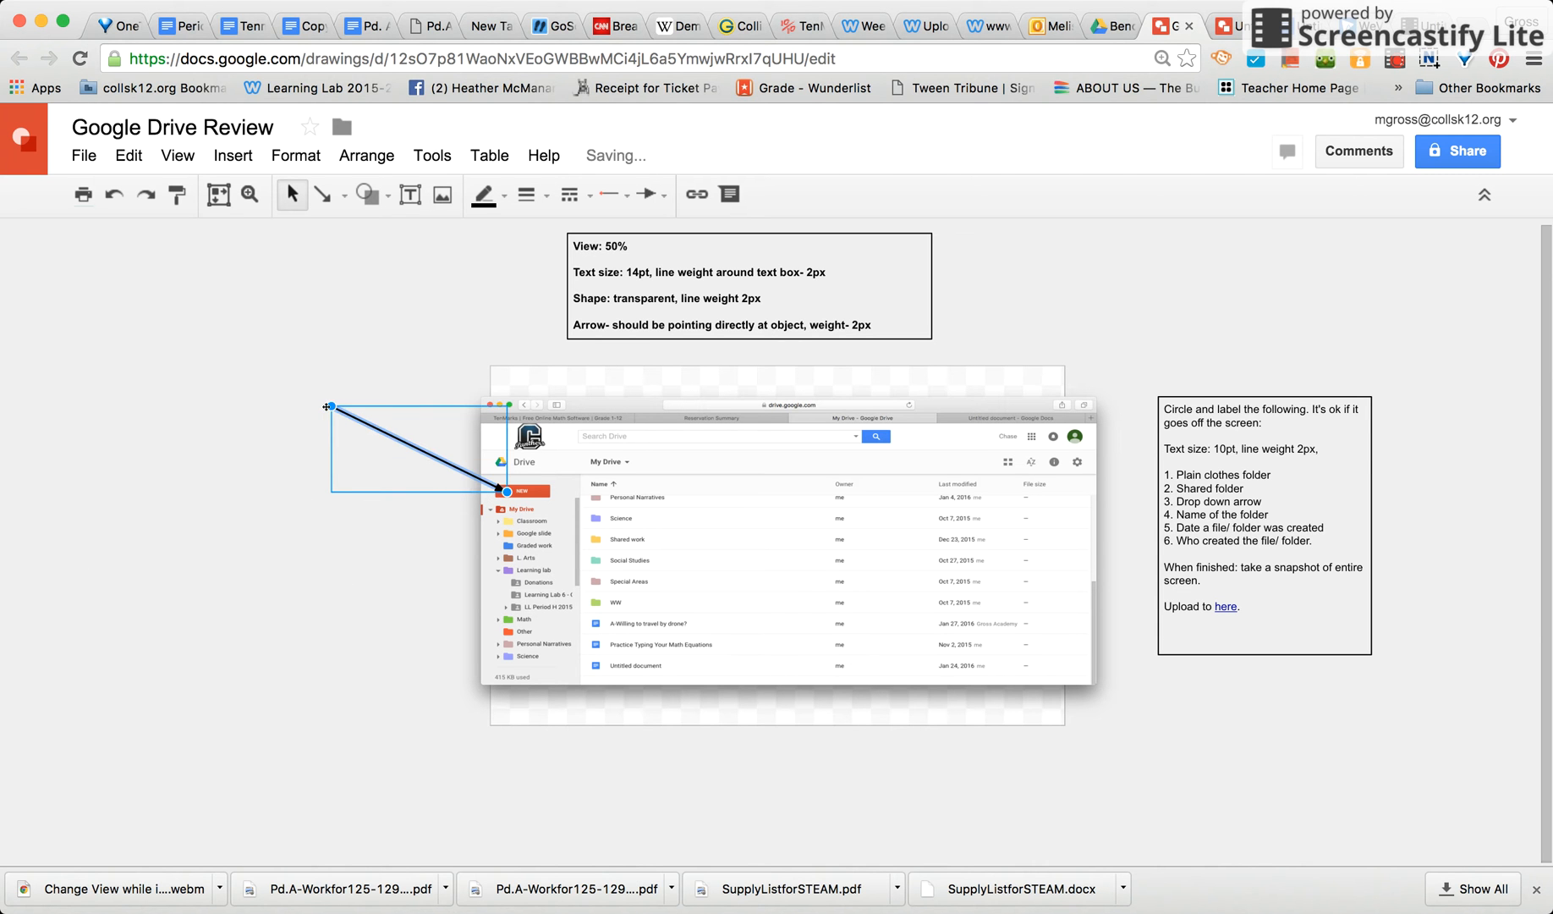
- Set the arrow's line colour to red
left_click(480, 195)
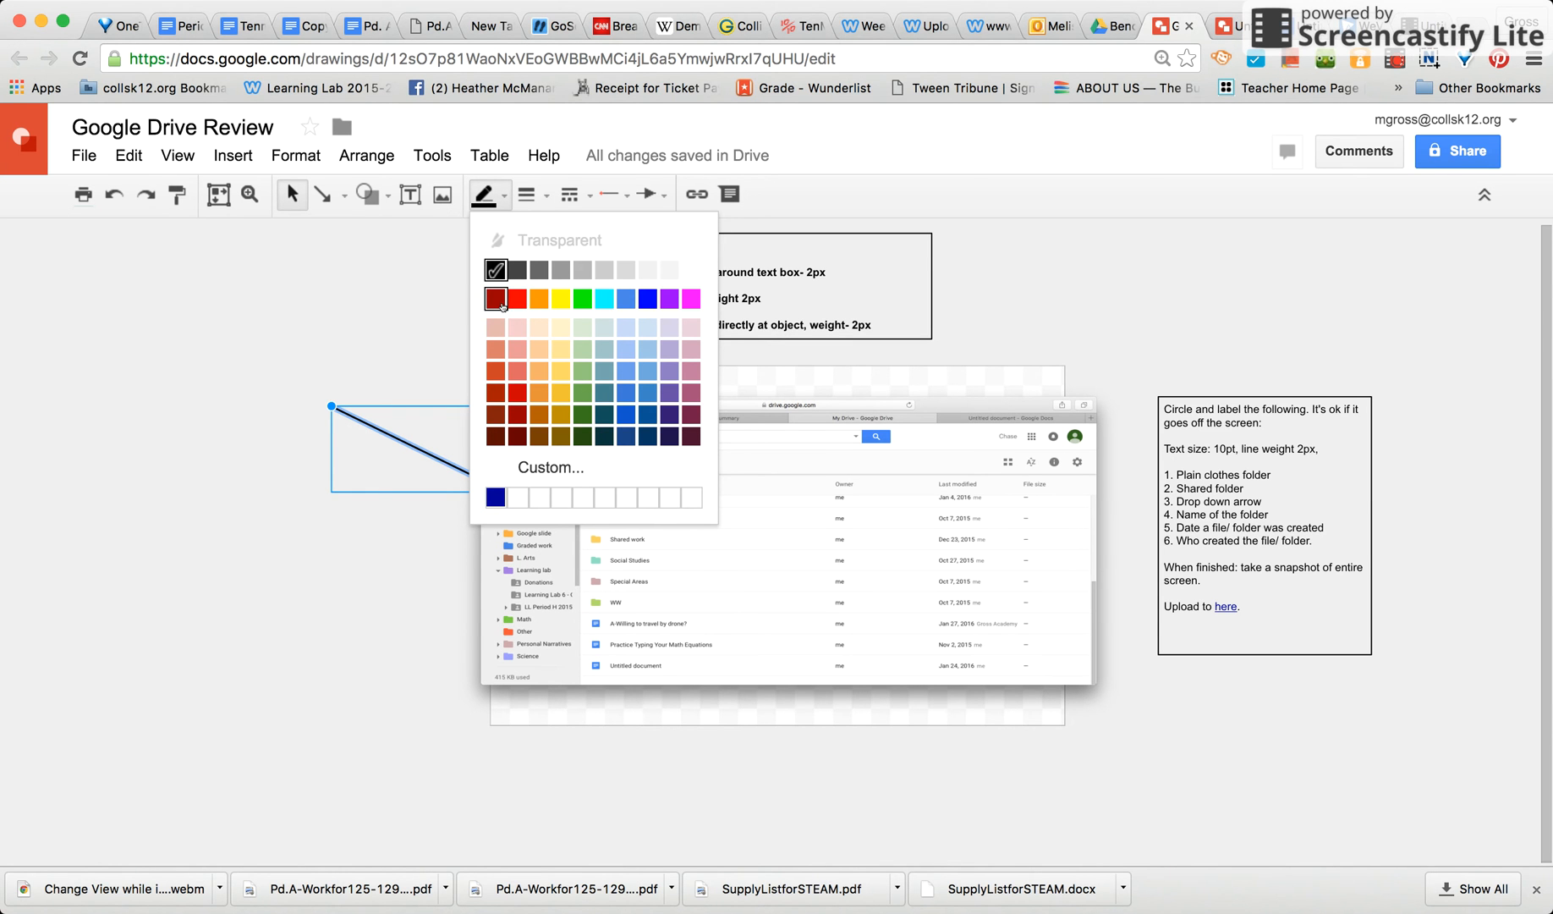
left_click(495, 299)
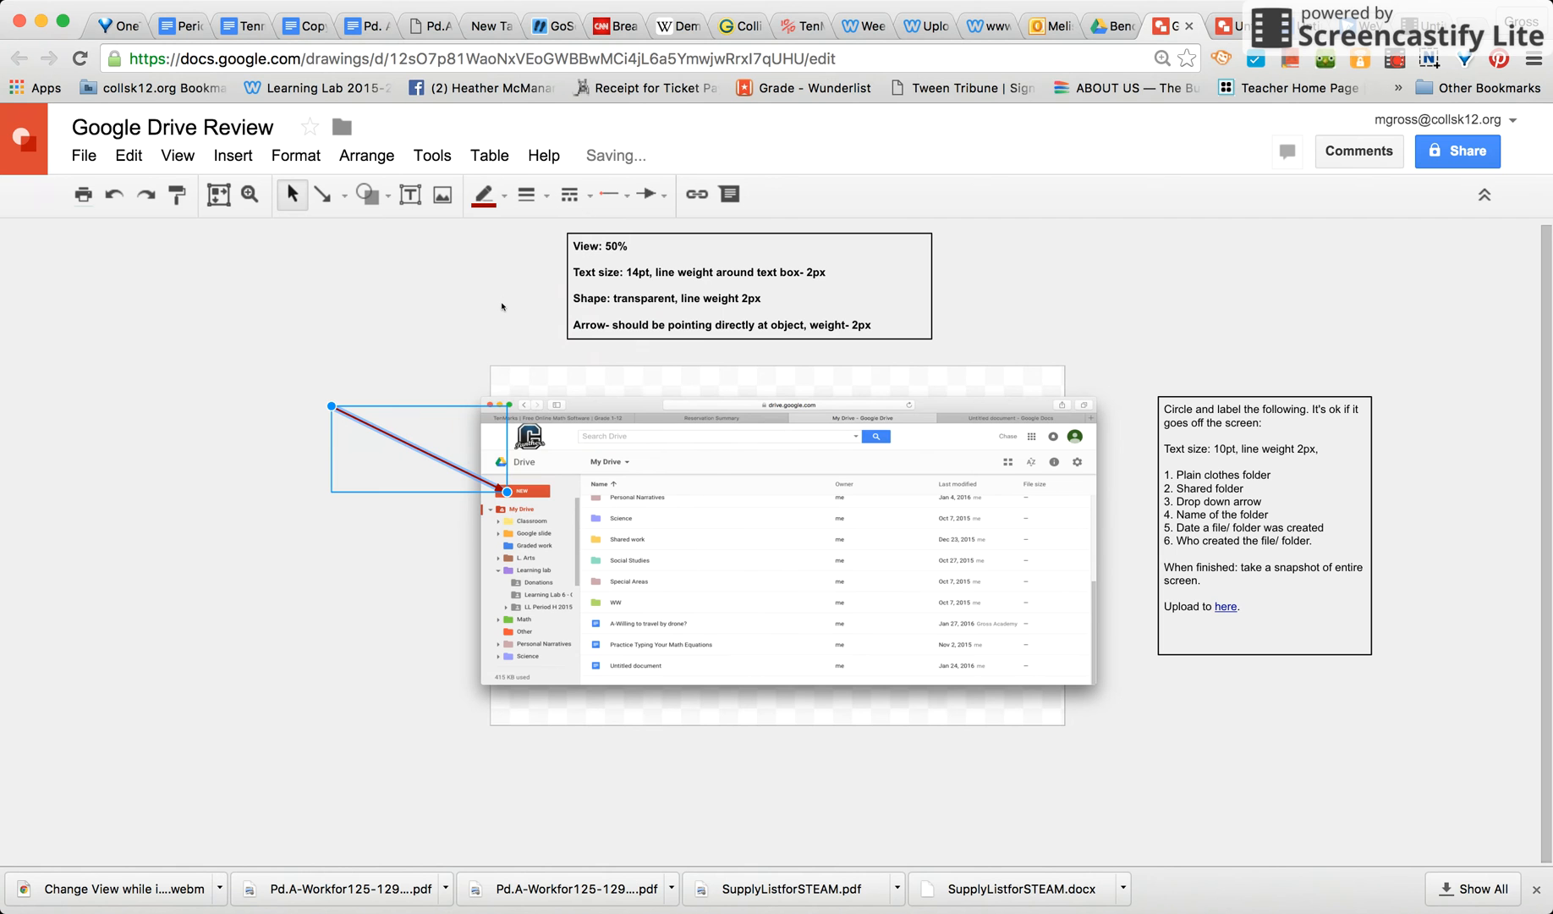